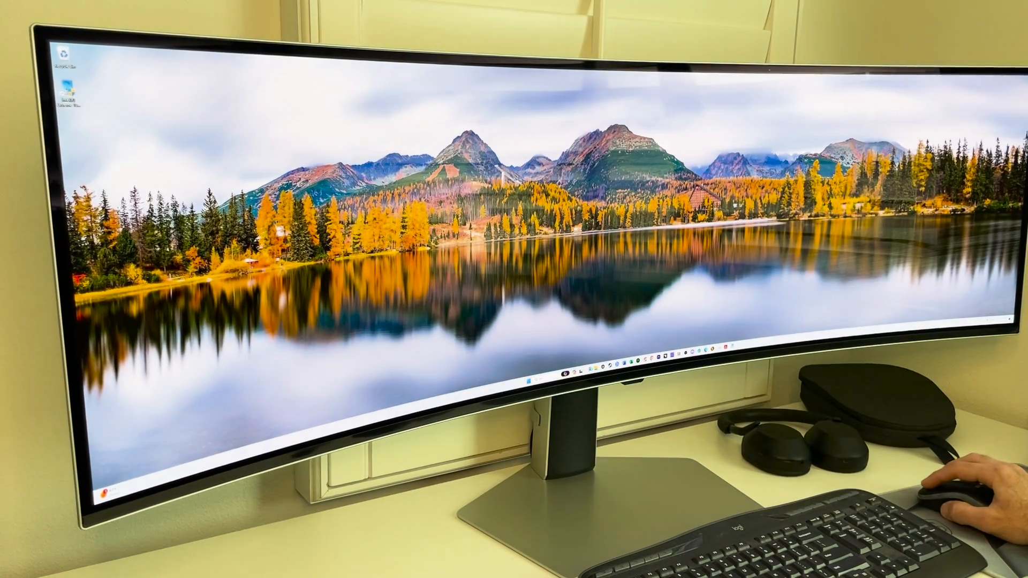
Launch M-FLASH and agree to reboot into flash mode
click(568, 357)
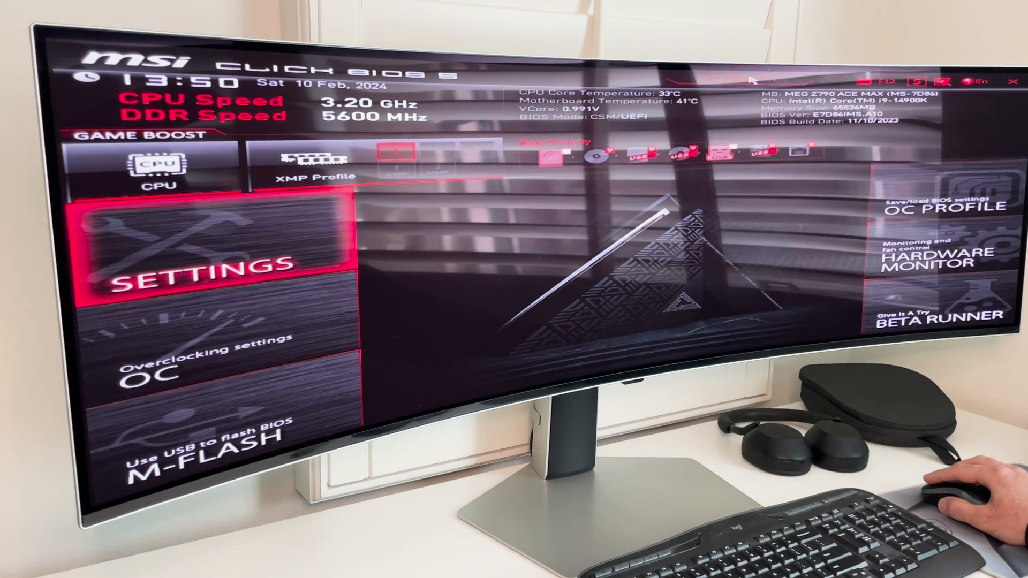
mouse_move(223, 259)
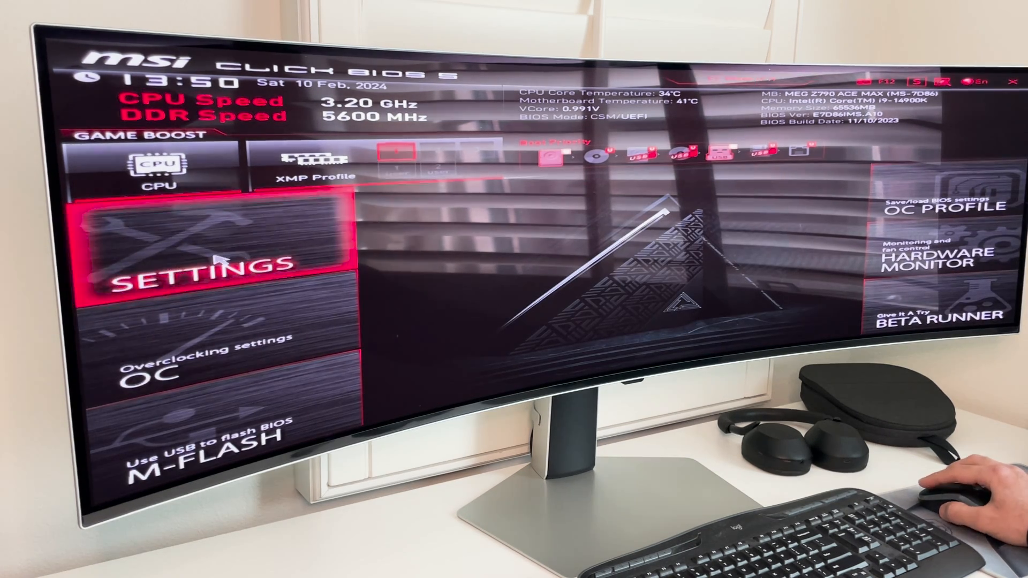
click(197, 439)
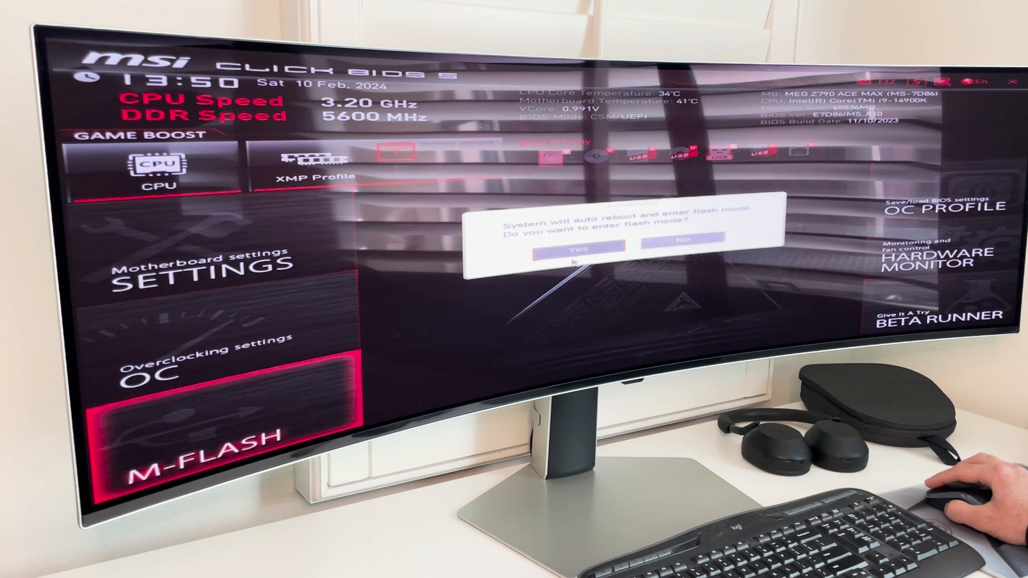
click(682, 242)
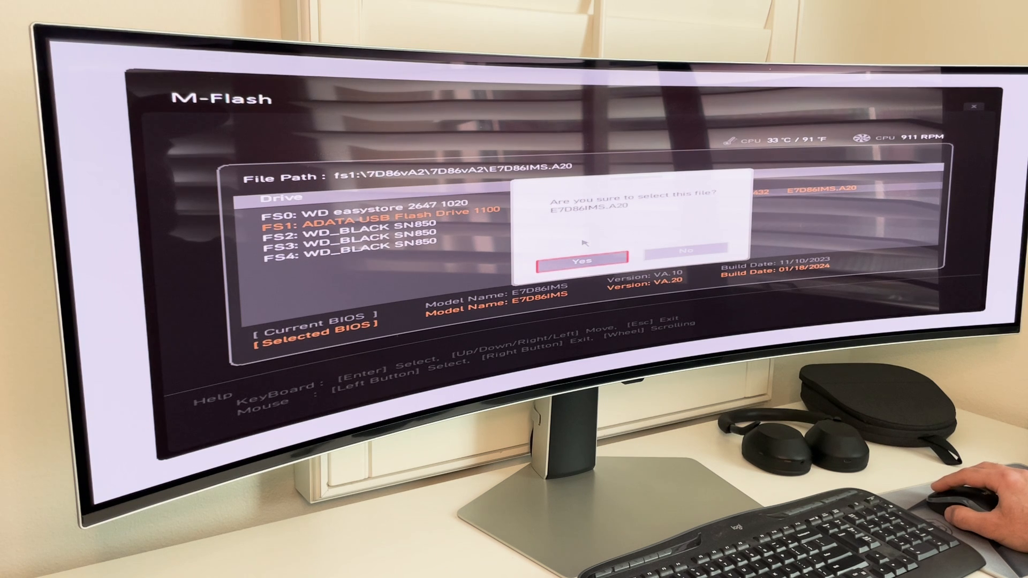
Confirm flashing E7D86IMS.A20 from the ADATA drive, upgrading VA.10 to VA.20
click(577, 257)
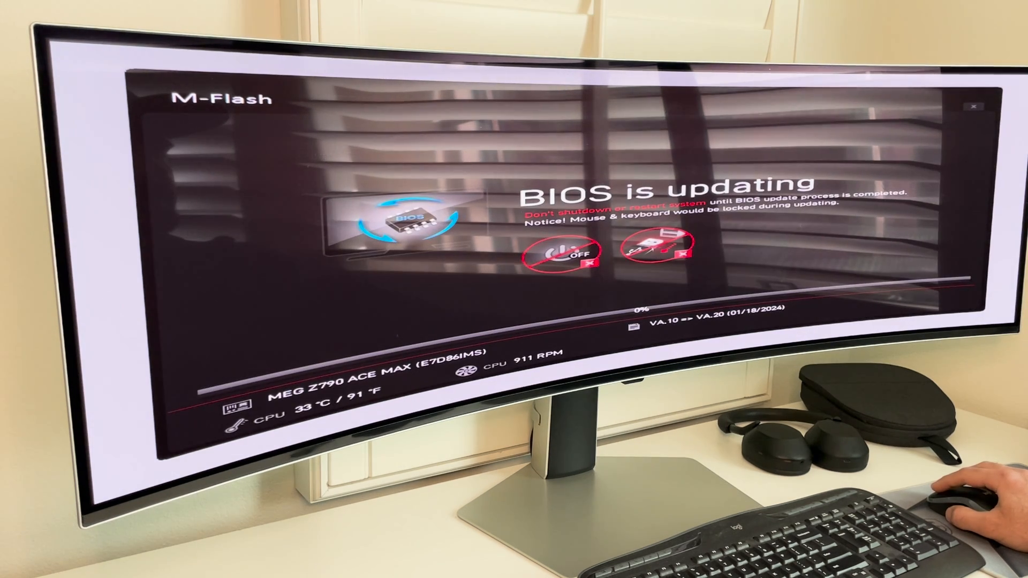